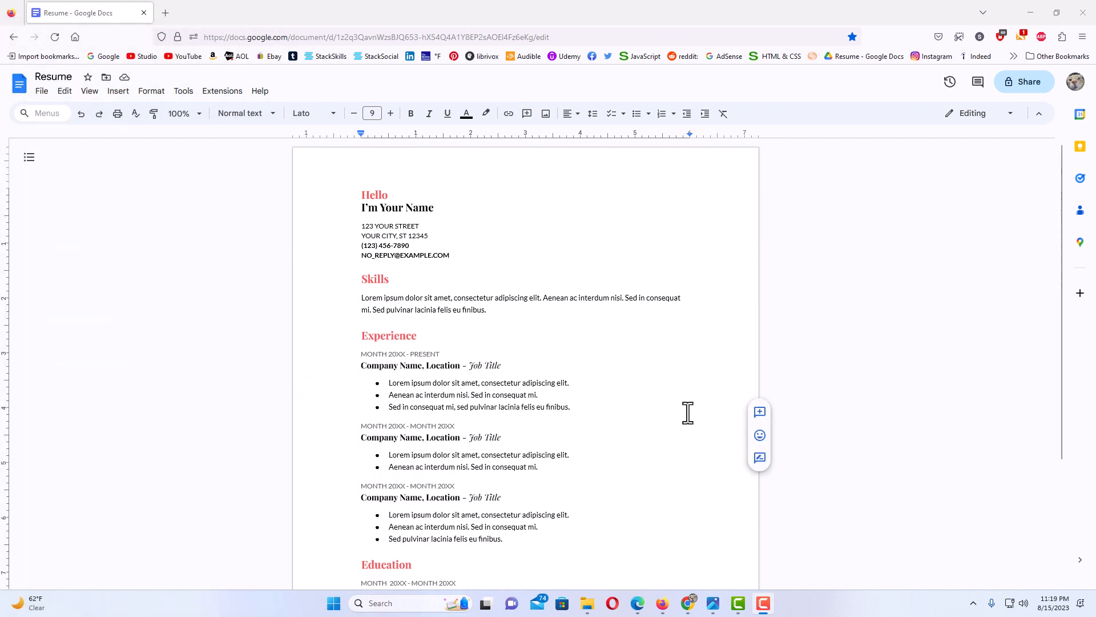
mouse_move(640, 422)
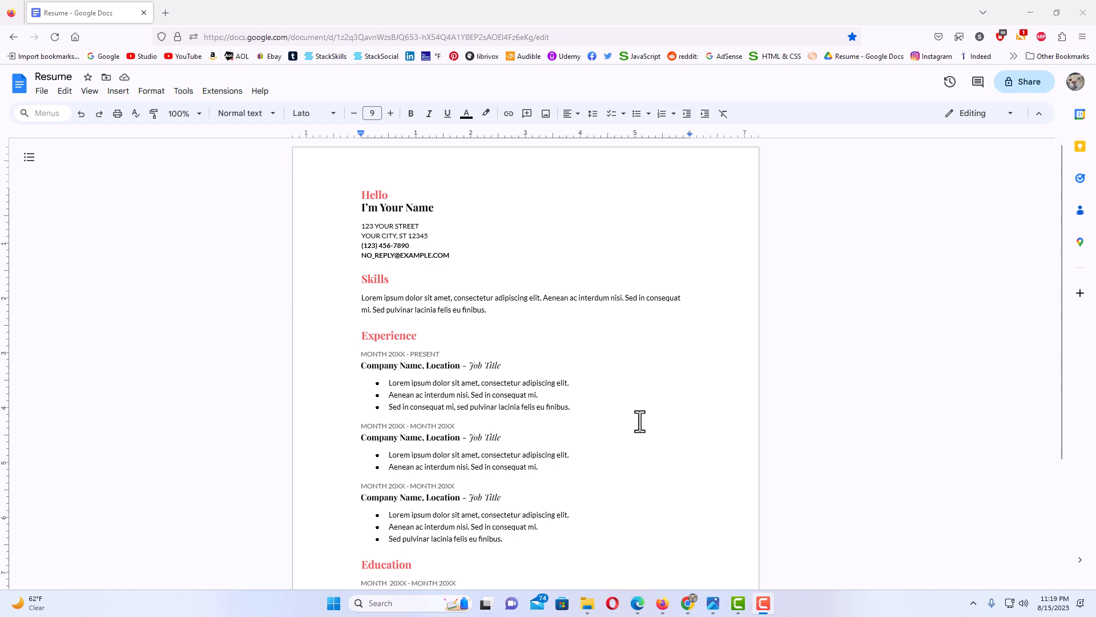
mouse_move(652, 351)
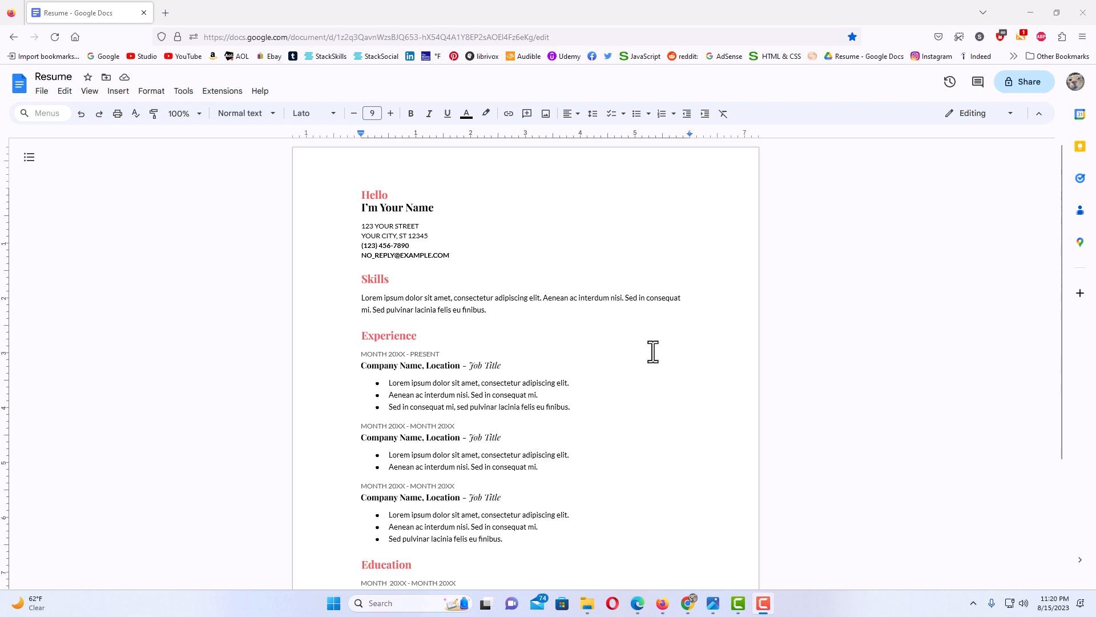
mouse_move(603, 206)
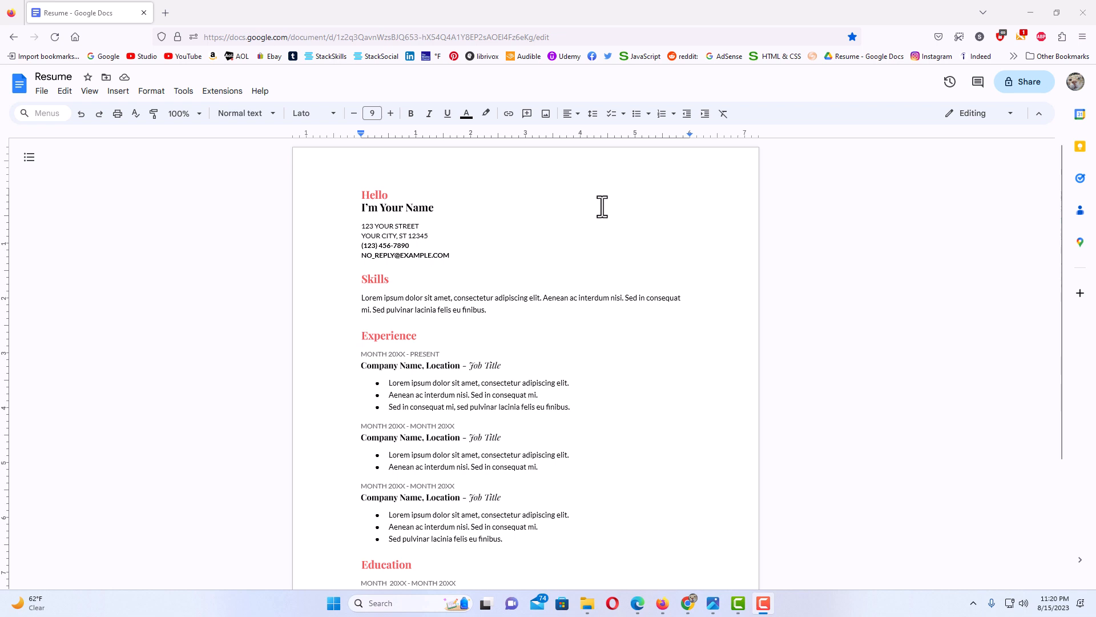
mouse_move(626, 215)
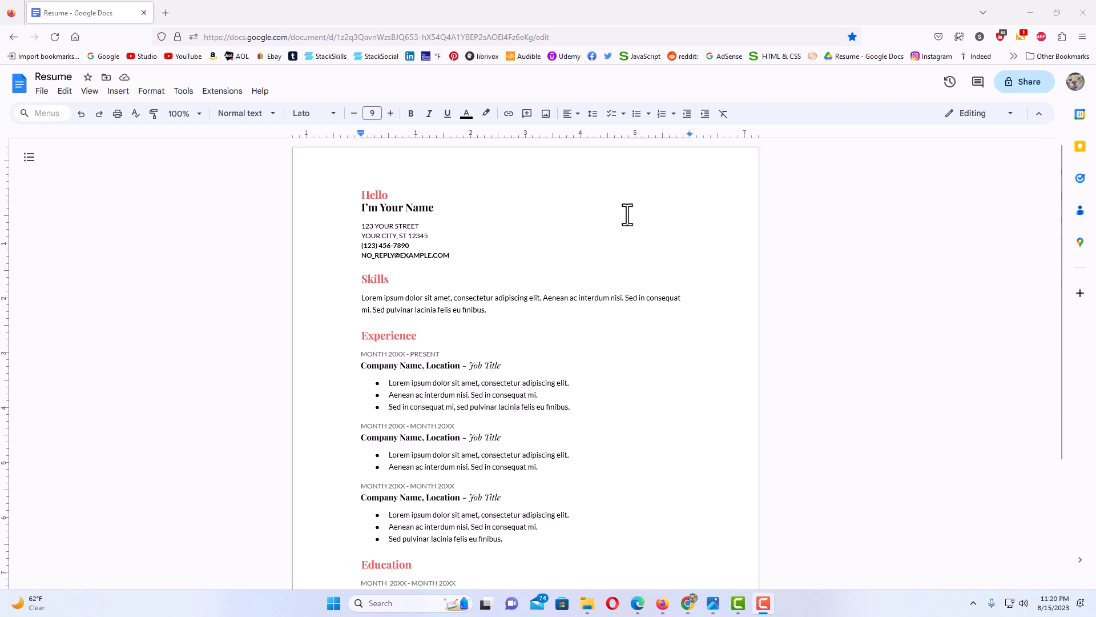
mouse_move(516, 208)
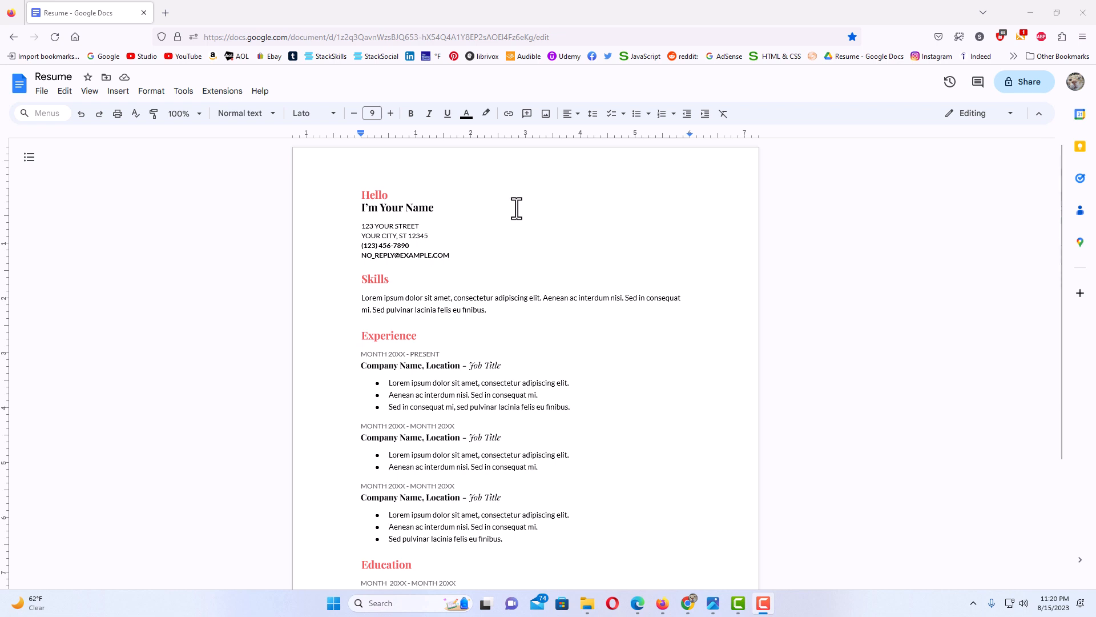
mouse_move(526, 226)
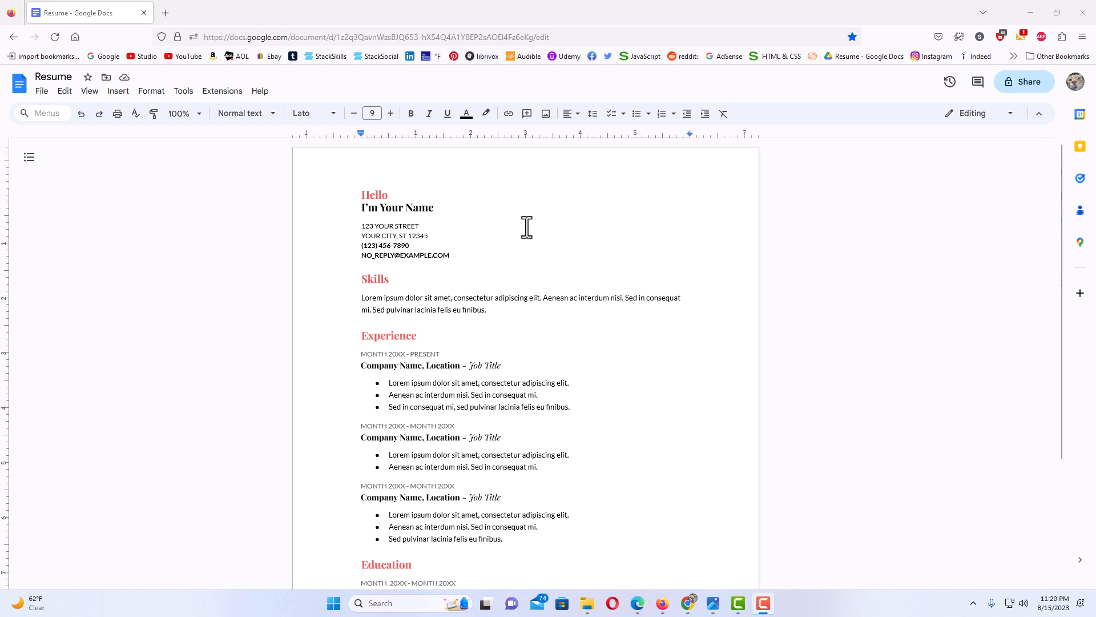
mouse_move(584, 451)
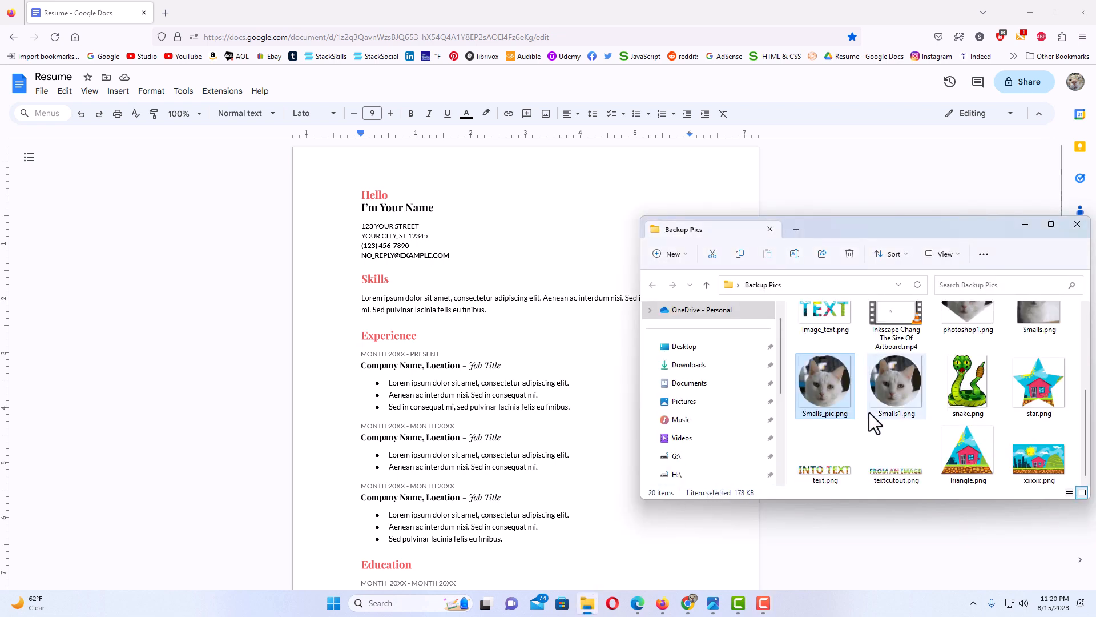
mouse_move(829, 388)
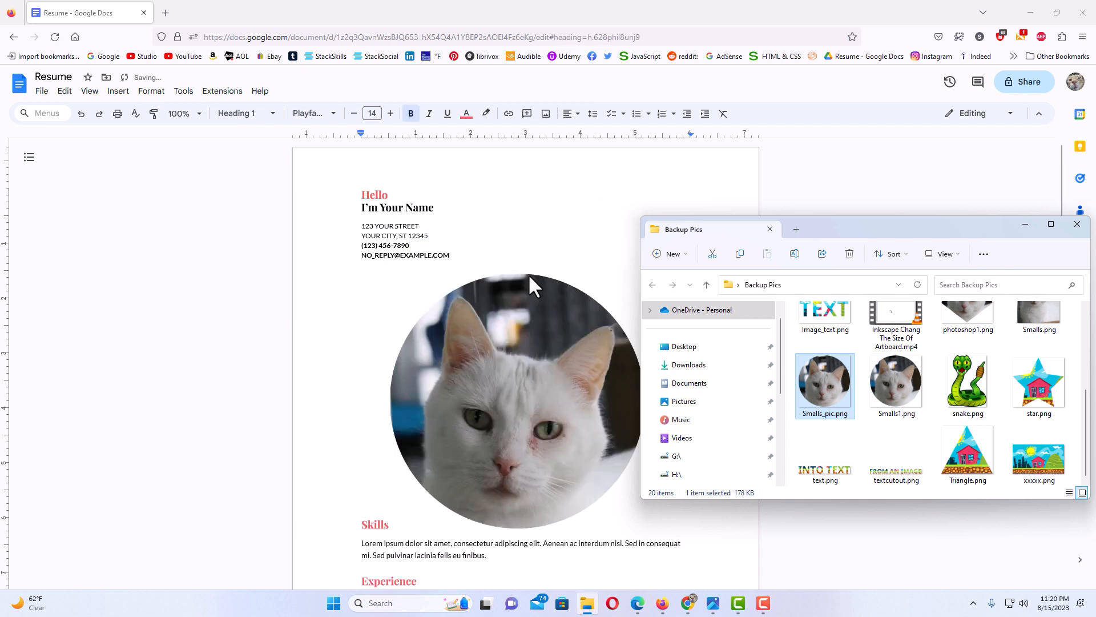
mouse_move(1028, 227)
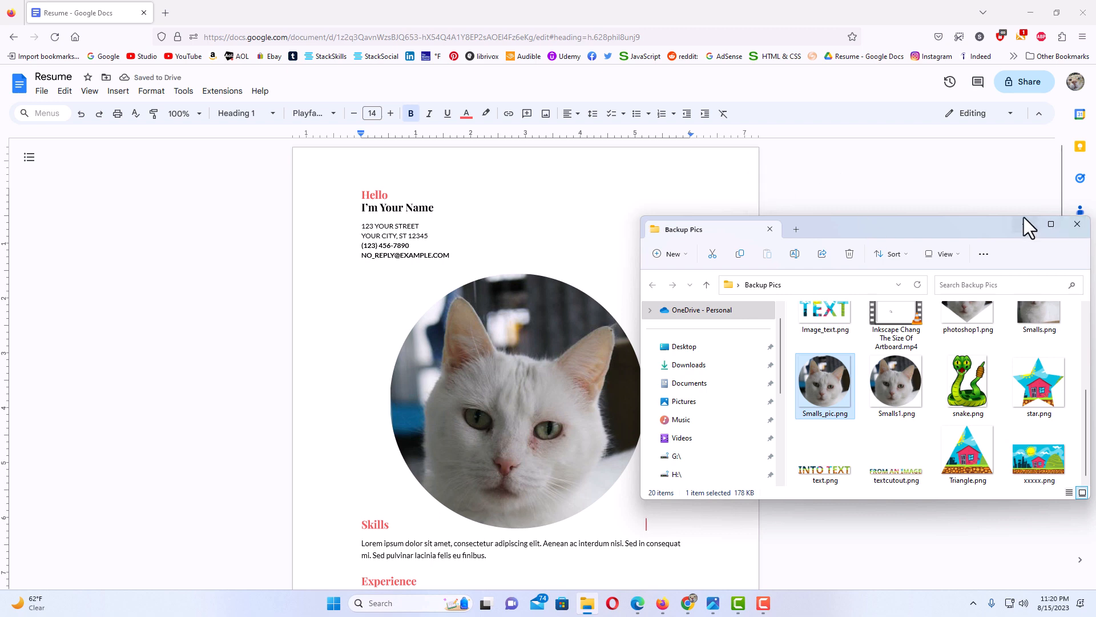
Bring the Google Docs resume forward and select the inserted cat photo
click(1076, 224)
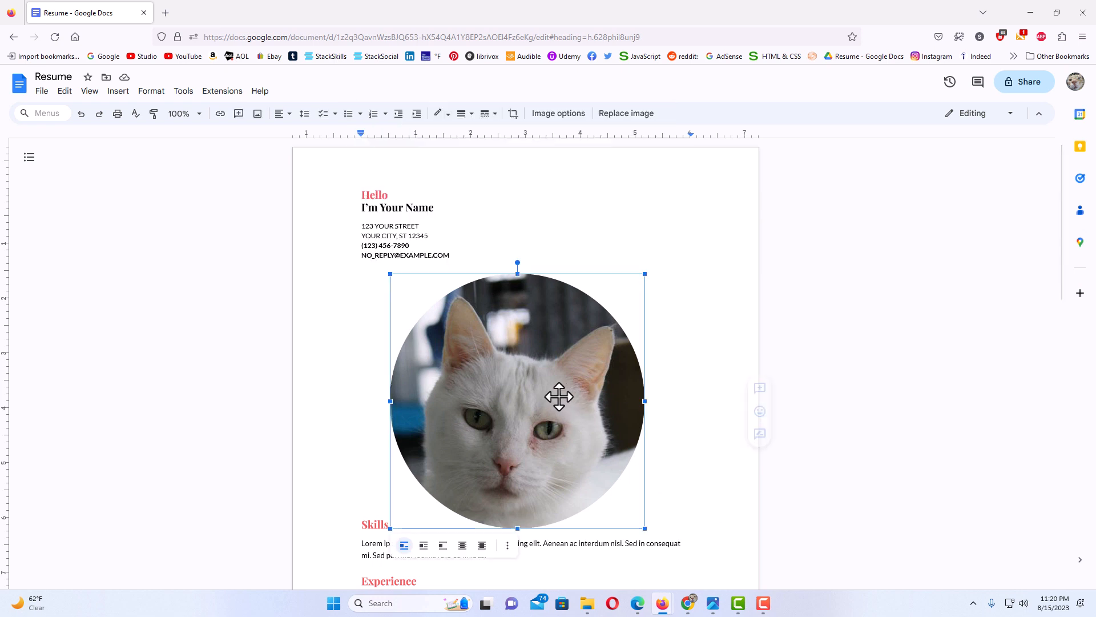
mouse_move(596, 328)
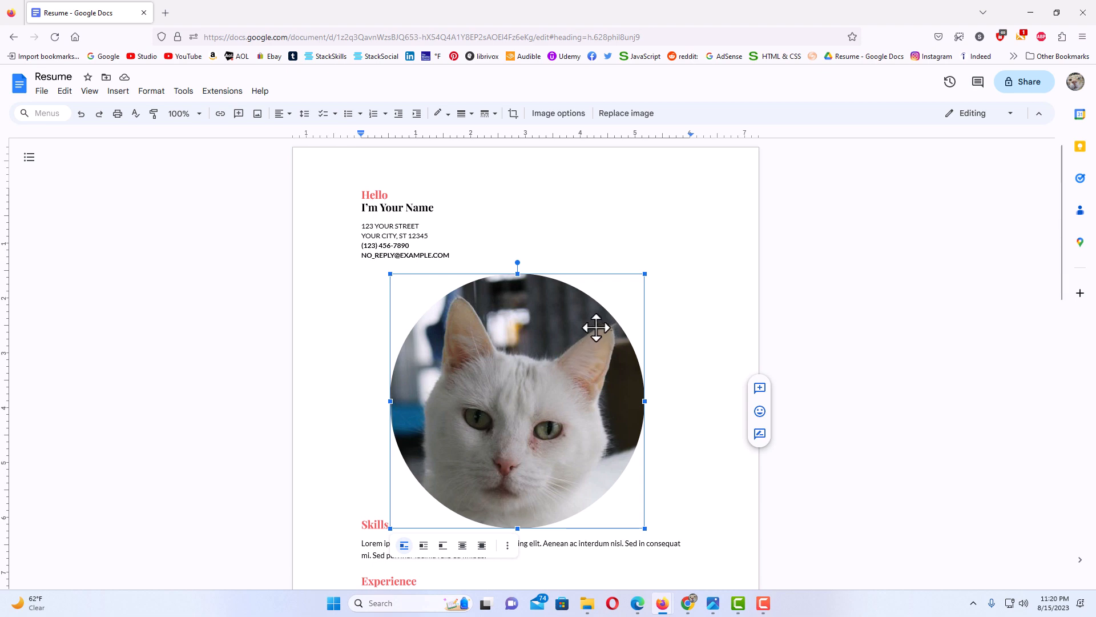
mouse_move(572, 488)
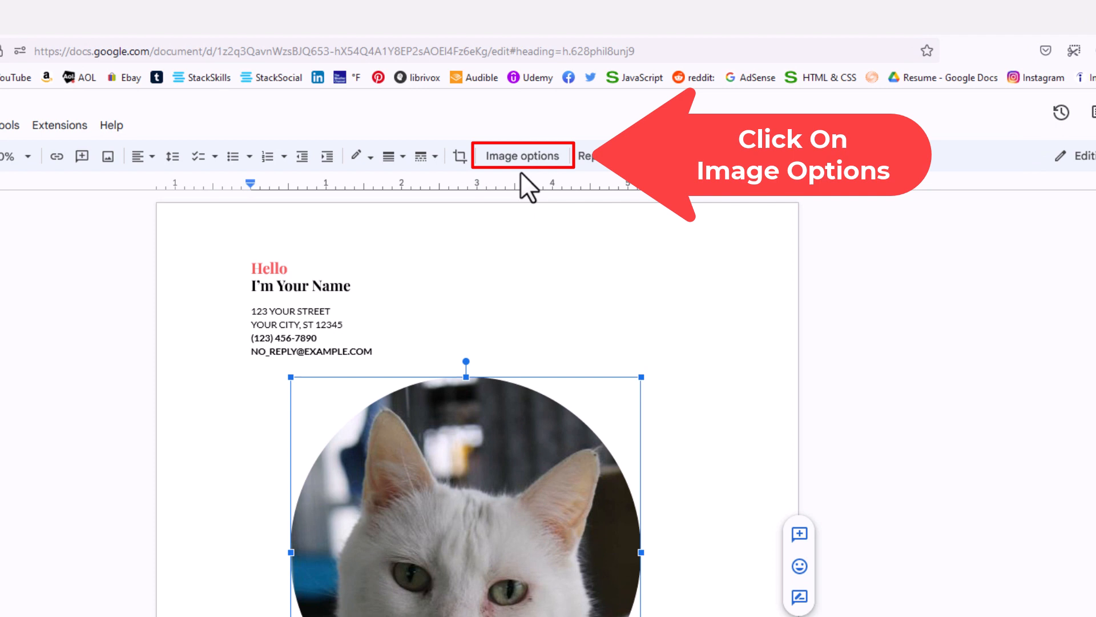
Set the cat photo's text wrapping to Behind text via Image options
click(523, 155)
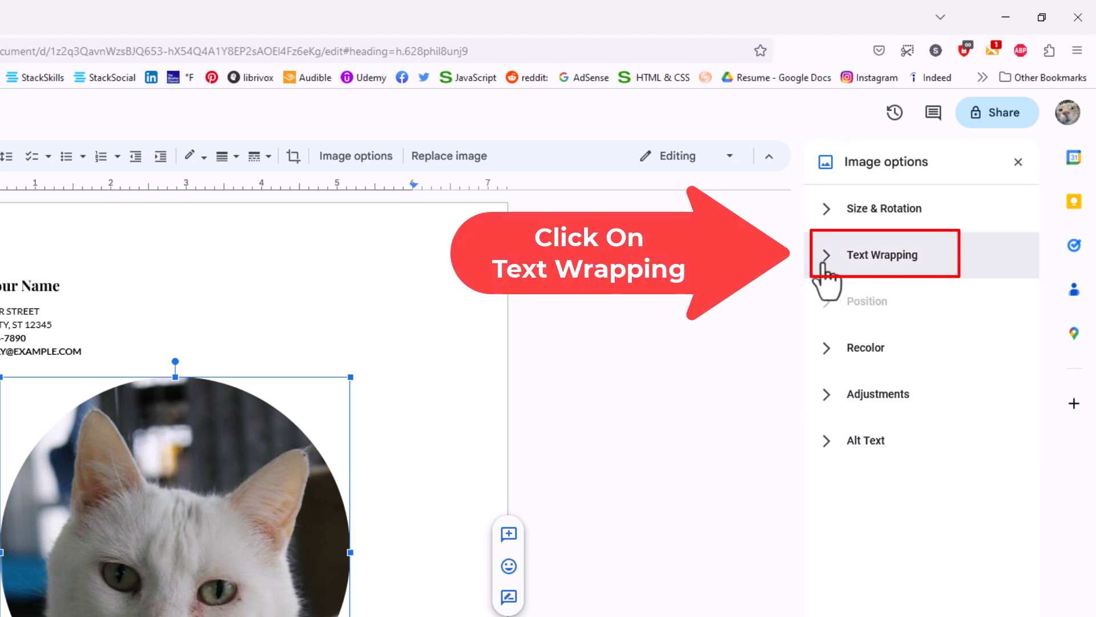
click(882, 254)
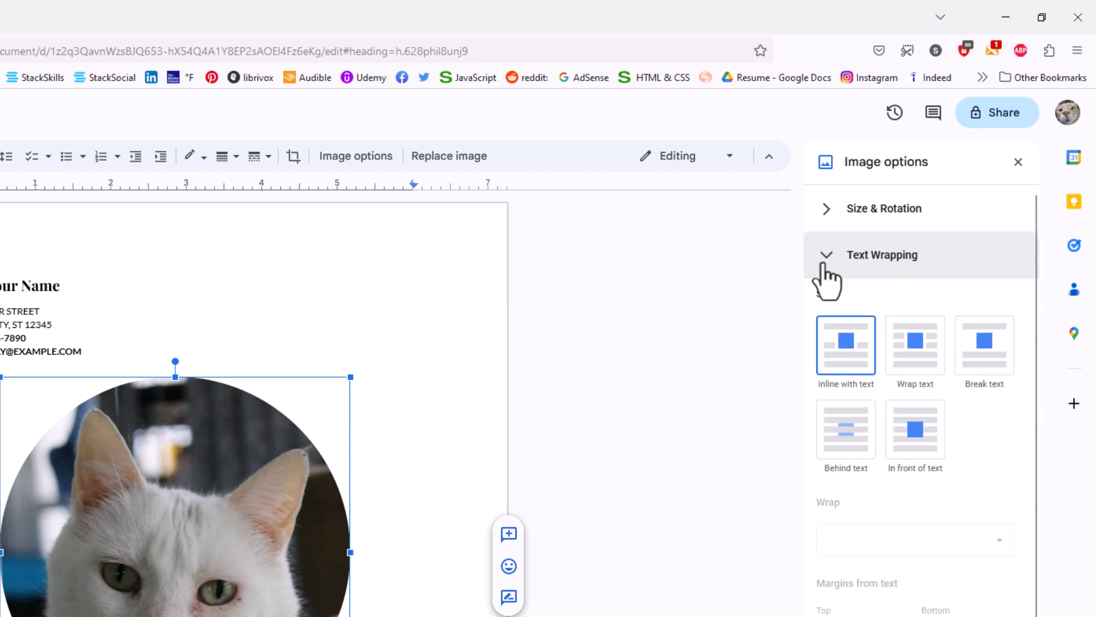
mouse_move(833, 479)
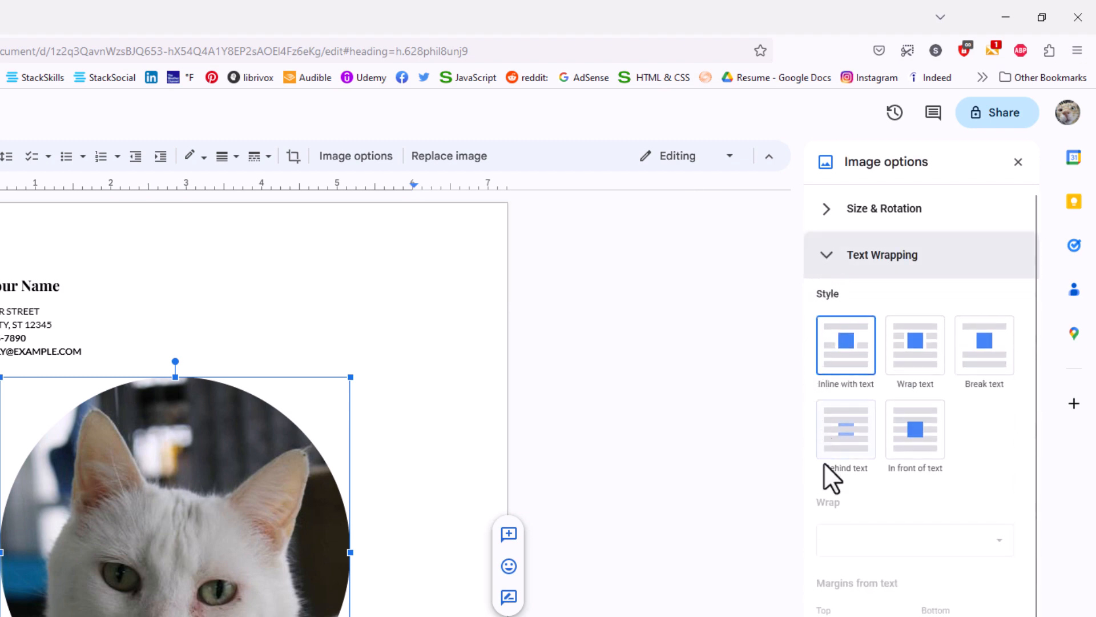
click(846, 429)
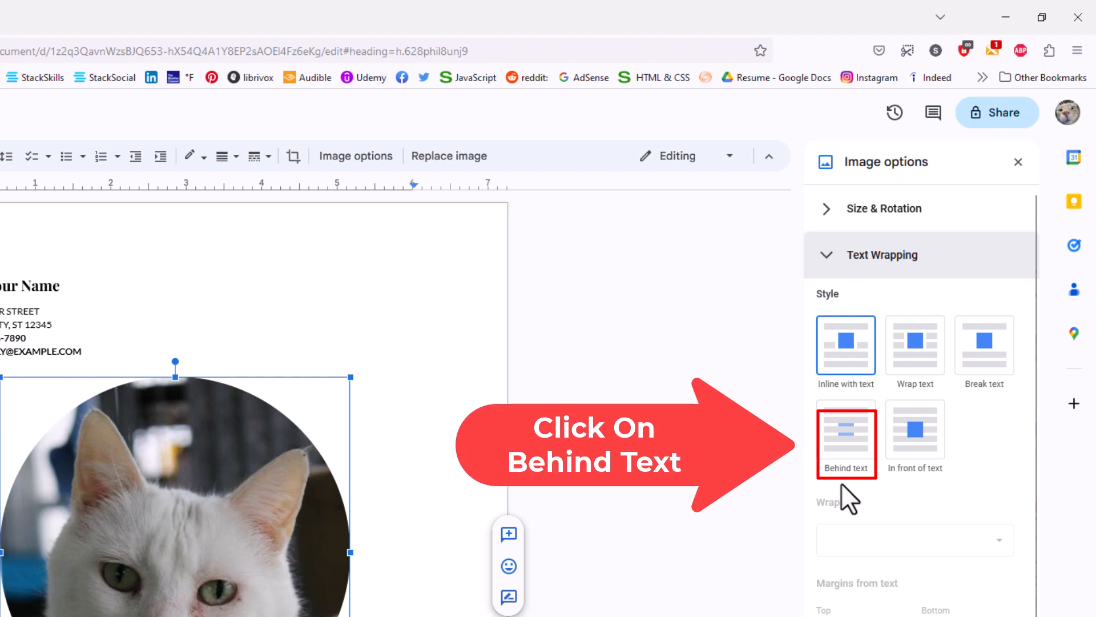
click(845, 428)
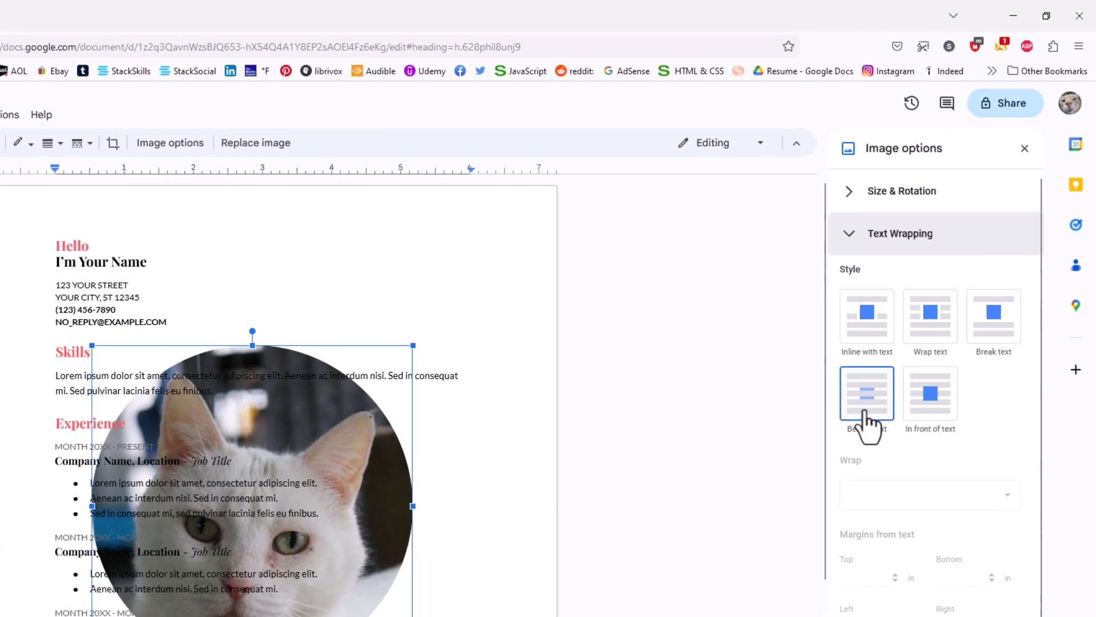
Resize the cat photo smaller and drag it up toward the top right of the page
click(866, 394)
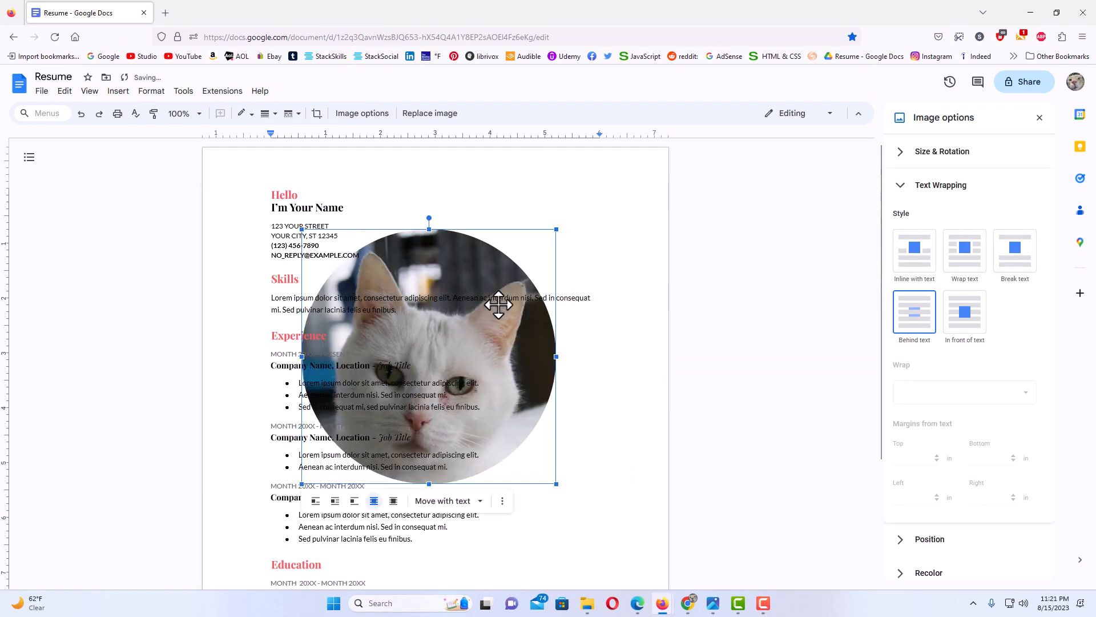
mouse_move(556, 228)
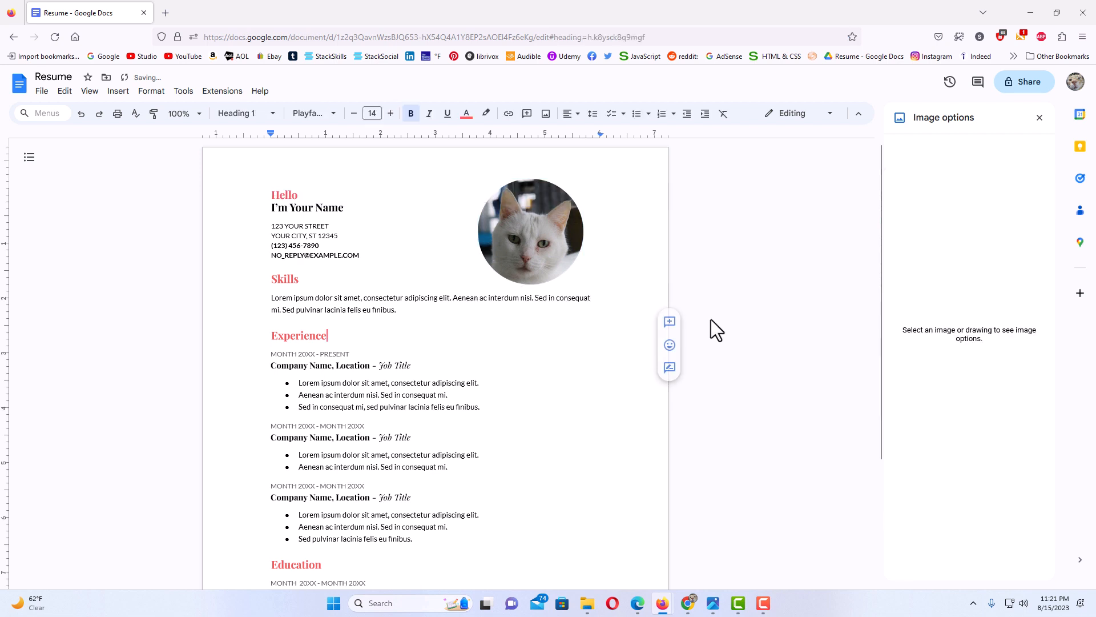
mouse_move(539, 238)
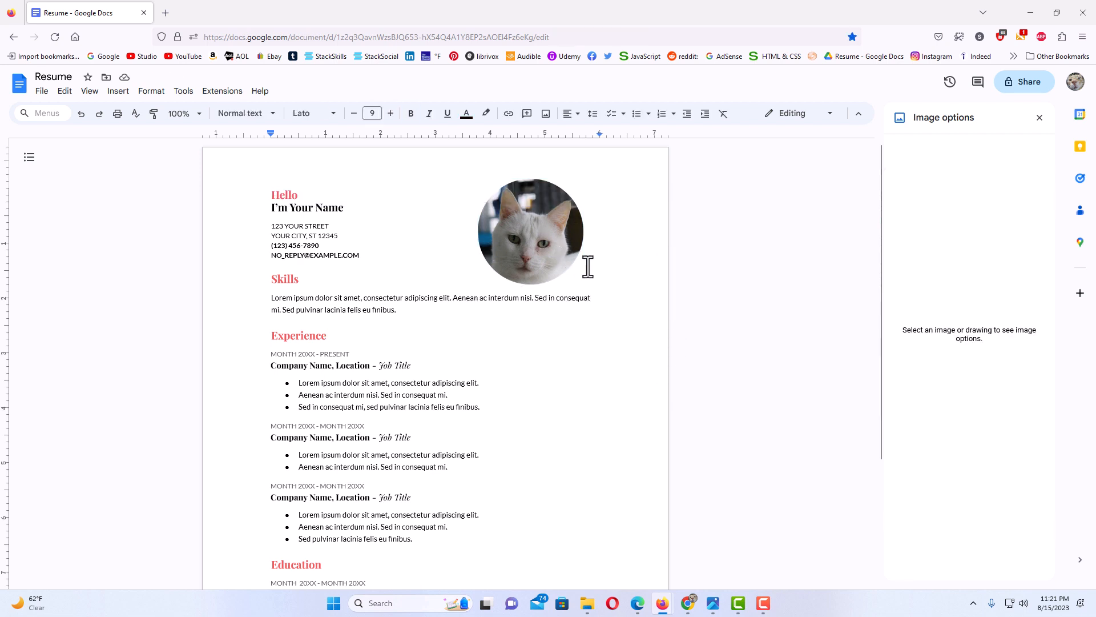
mouse_move(541, 254)
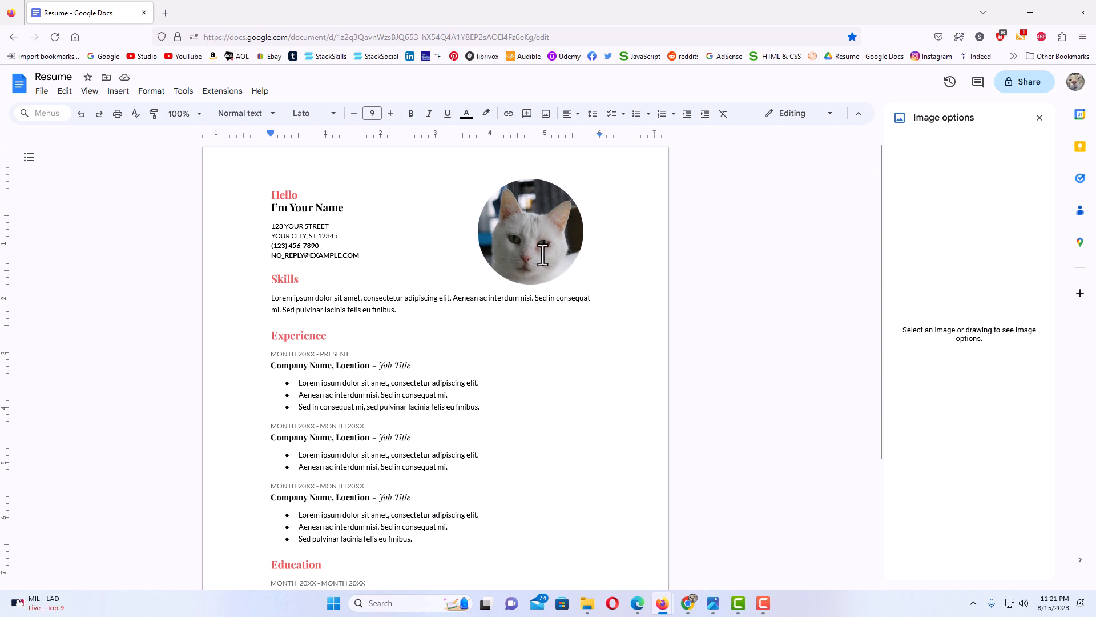
Nudge the cat photo higher beside the name, then deselect it
click(530, 231)
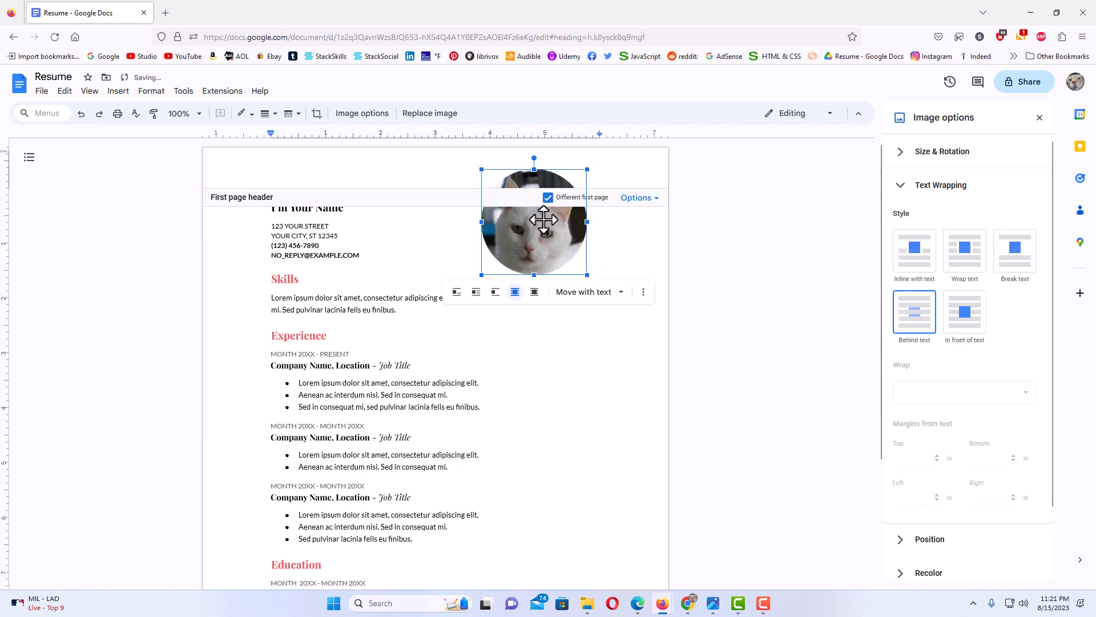
click(360, 254)
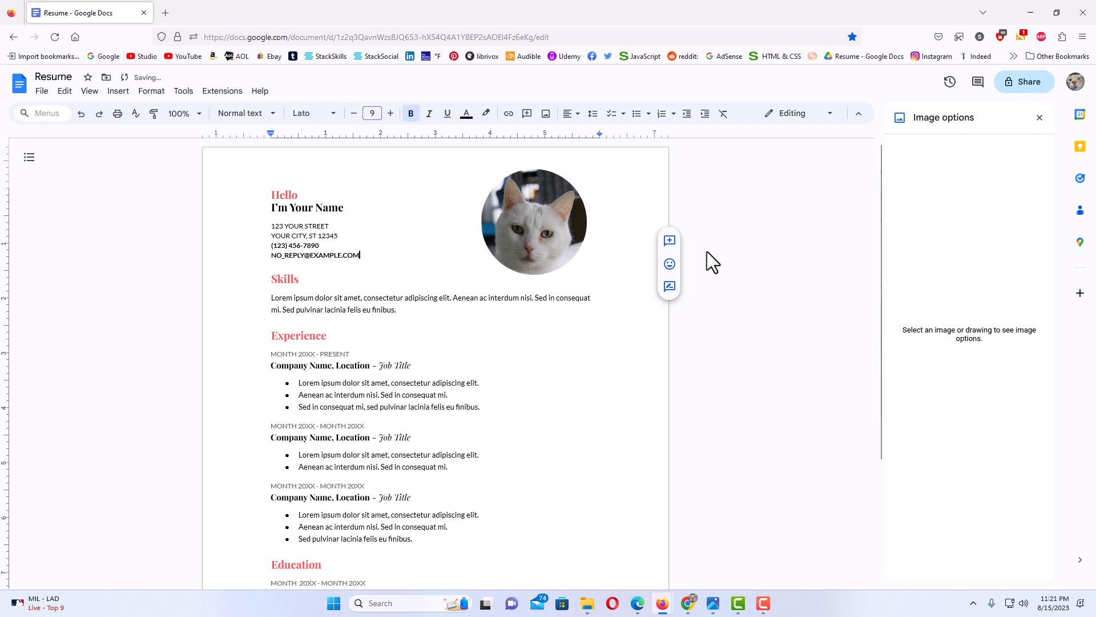